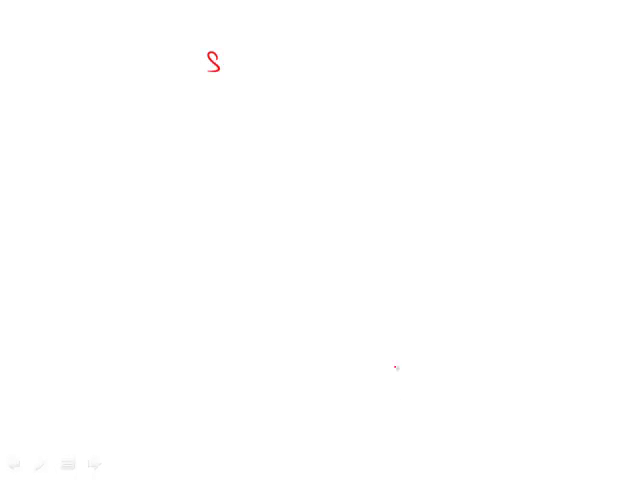
Step: Handwrite 'Sparv.' in red near the top, underline it, and begin 'S:' beside it
drag(226, 55, 230, 80)
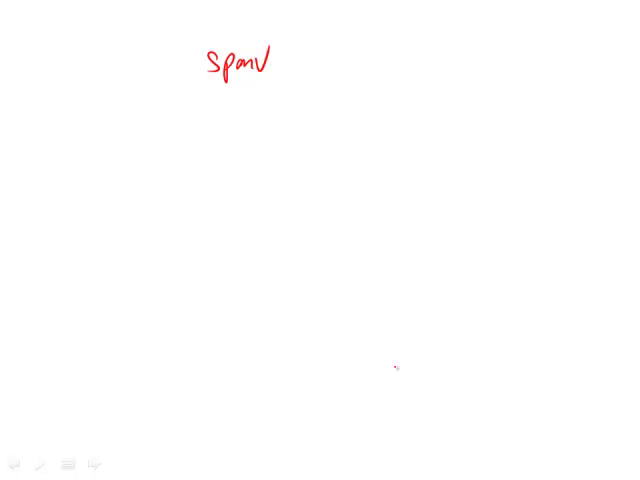
drag(200, 84, 275, 78)
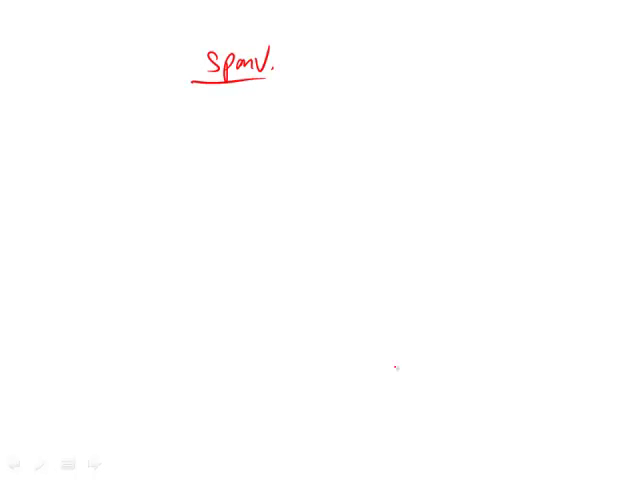
drag(300, 55, 320, 70)
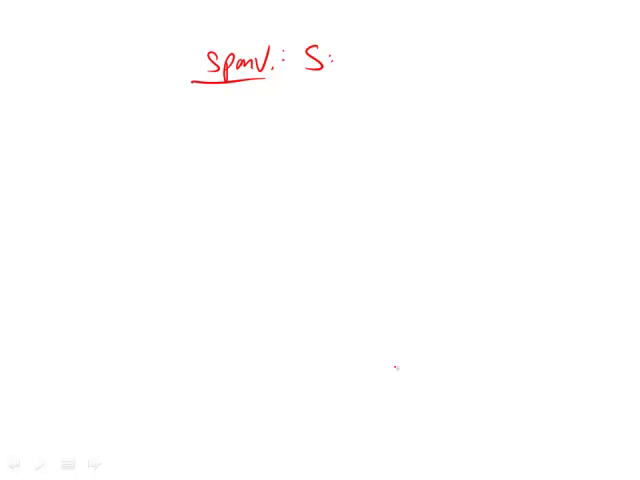
Step: Ink 'less restrictive, pays more' beside S:, underline it, and start the E label below
text(less restrictive)
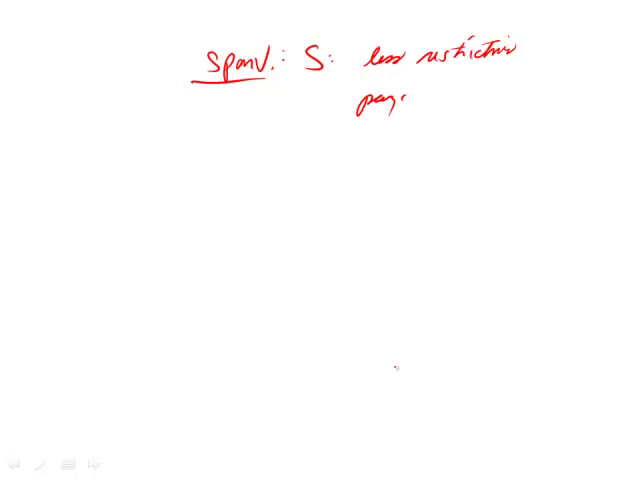
text(m)
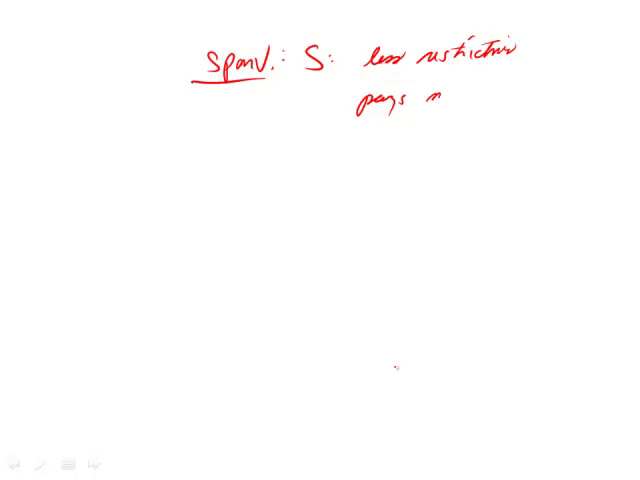
text(more)
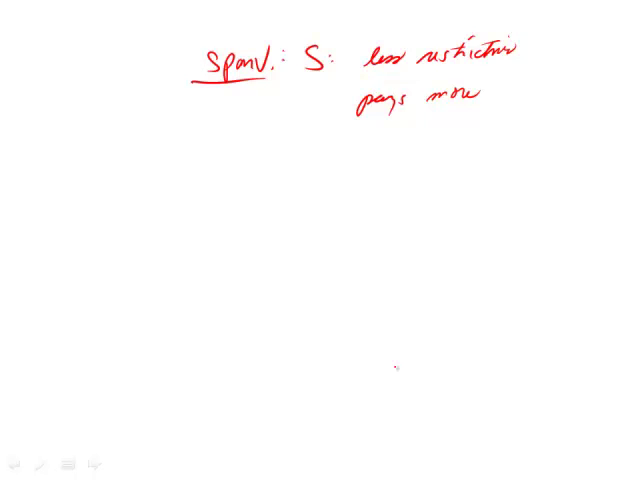
drag(358, 70, 398, 70)
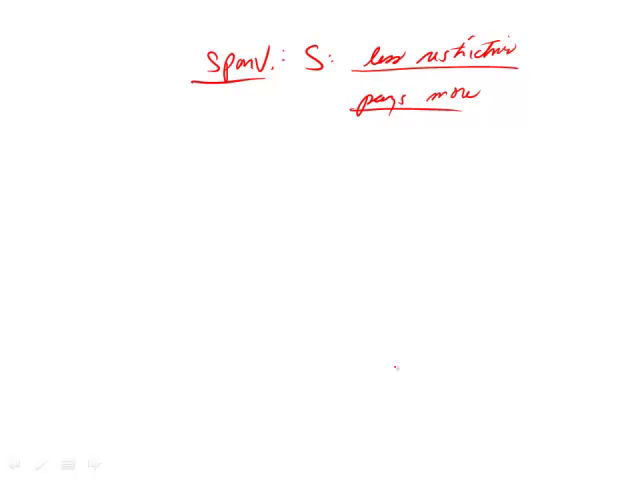
drag(300, 158, 288, 182)
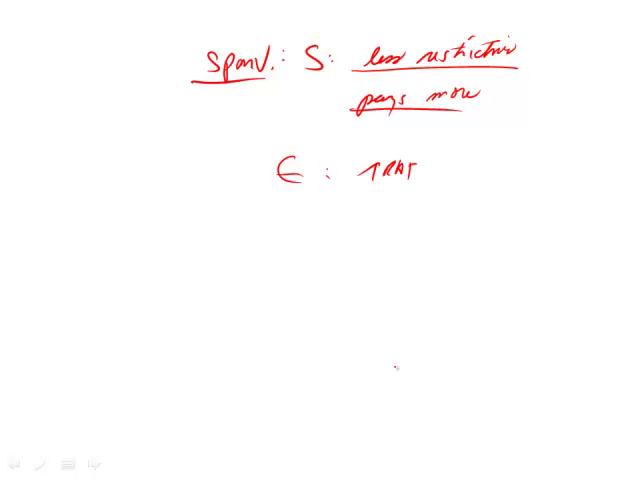
Step: Write 'TRAFFIC ACC' on the E: line and draw its underline stroke up toward the notes
text(TRAFFIC ACC)
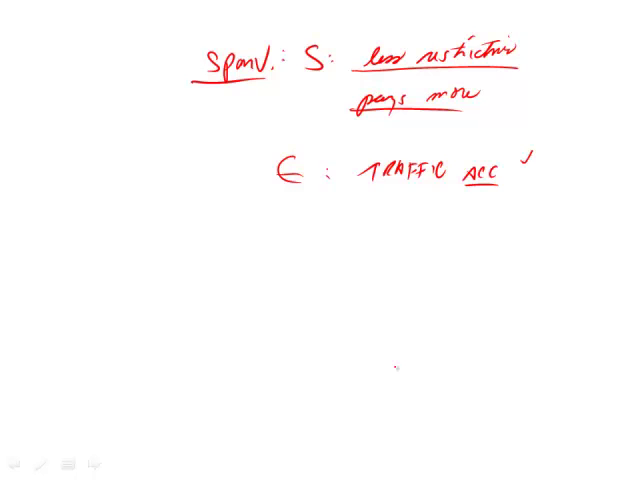
drag(525, 160, 520, 80)
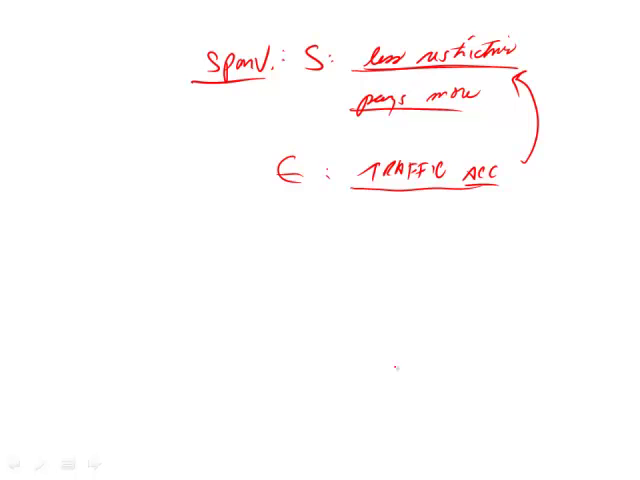
Step: Circle answer E in red ink
drag(315, 97, 362, 73)
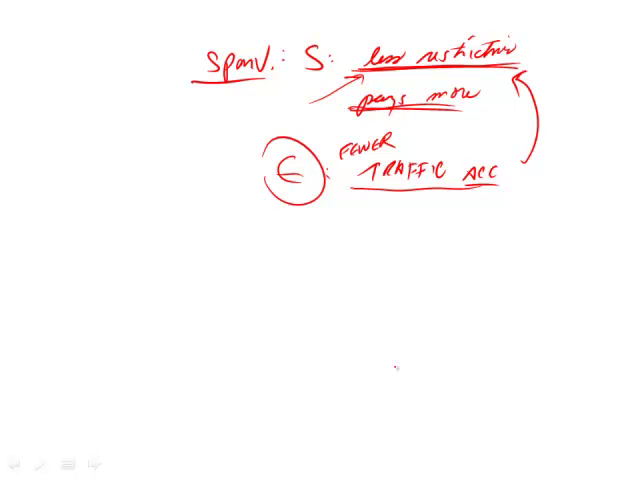
Step: Retrace the arrow toward 'less restrictive', write D below E, and cross it out
drag(305, 102, 365, 75)
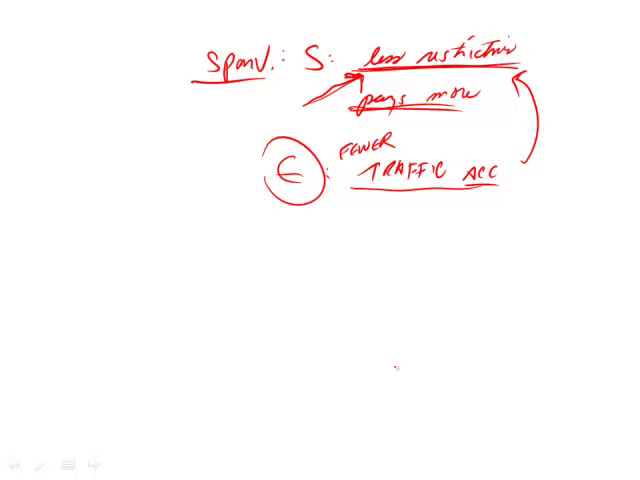
drag(290, 225, 305, 255)
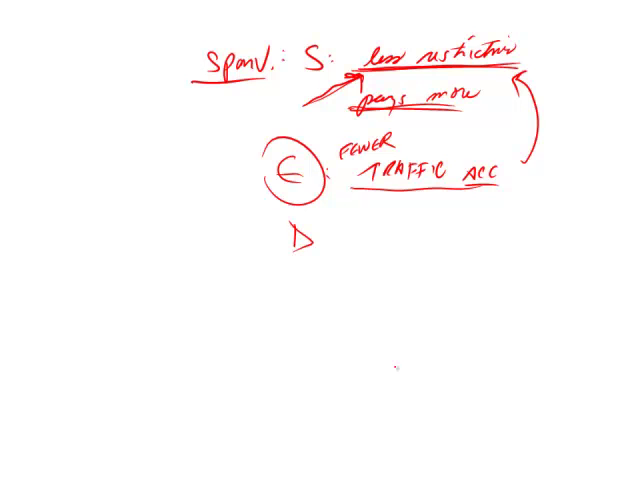
drag(280, 222, 320, 268)
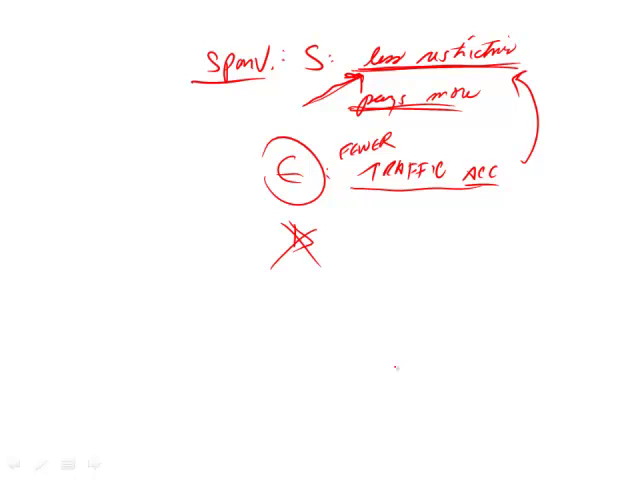